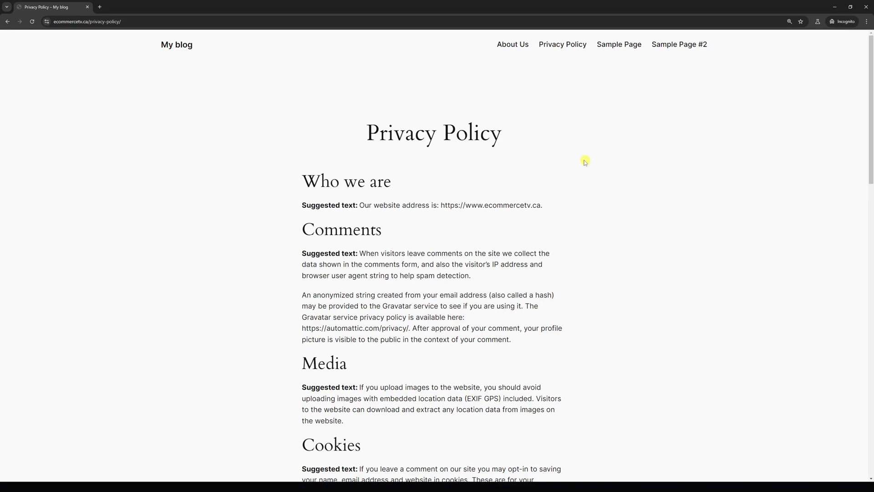
pyautogui.moveTo(586, 155)
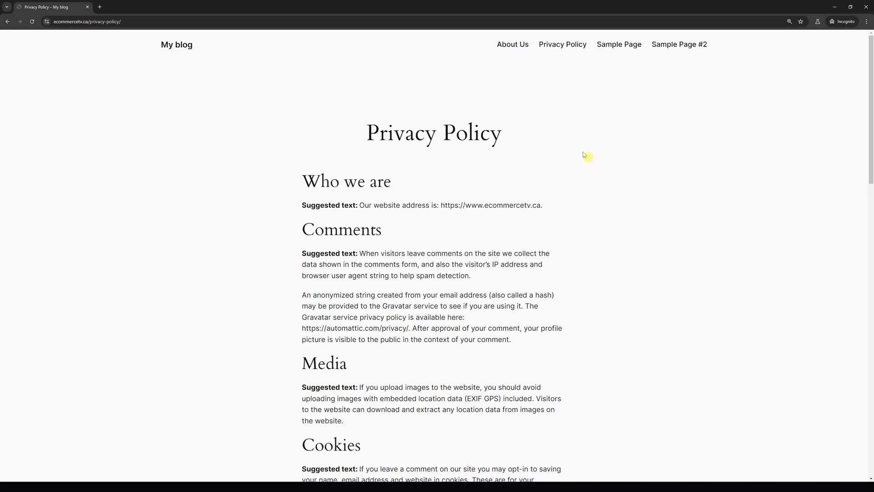
pyautogui.moveTo(390, 115)
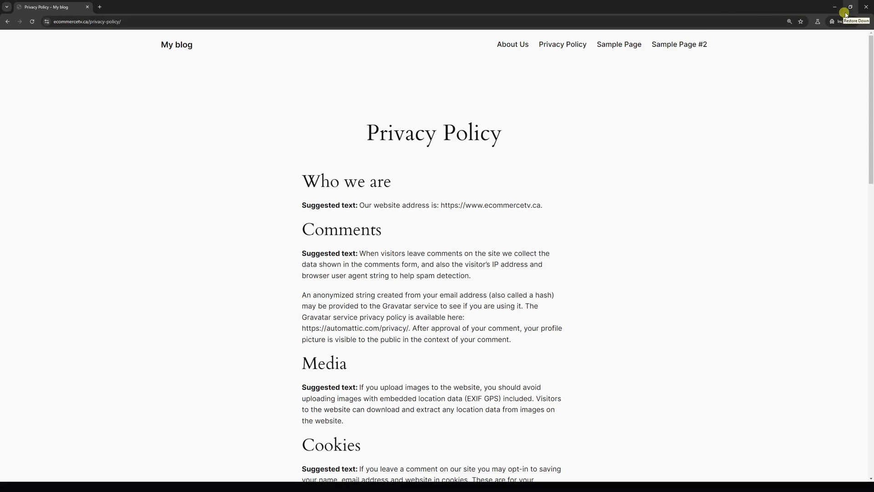
# - Go to the admin All Pages list and open Privacy Policy for editing
pyautogui.click(847, 7)
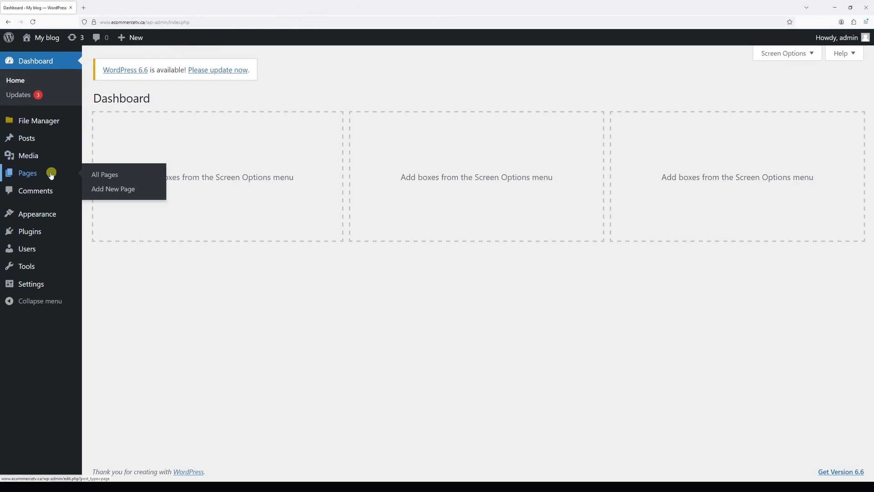
pyautogui.click(104, 174)
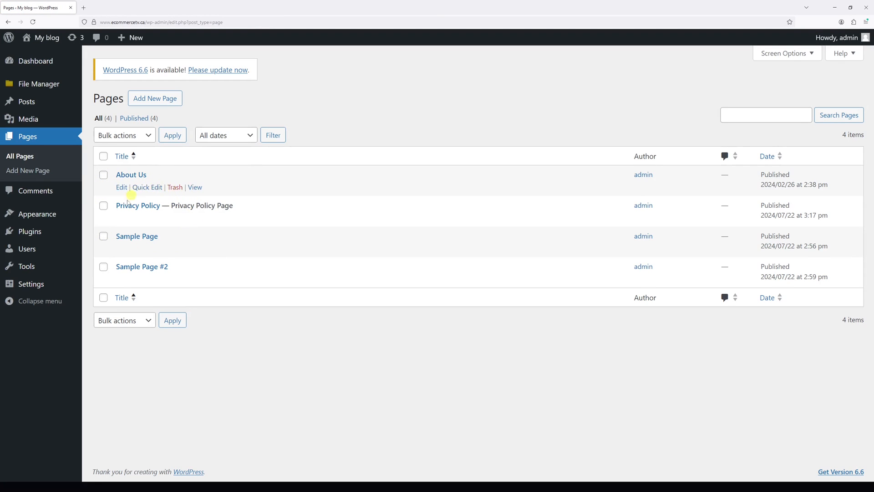
pyautogui.moveTo(121, 217)
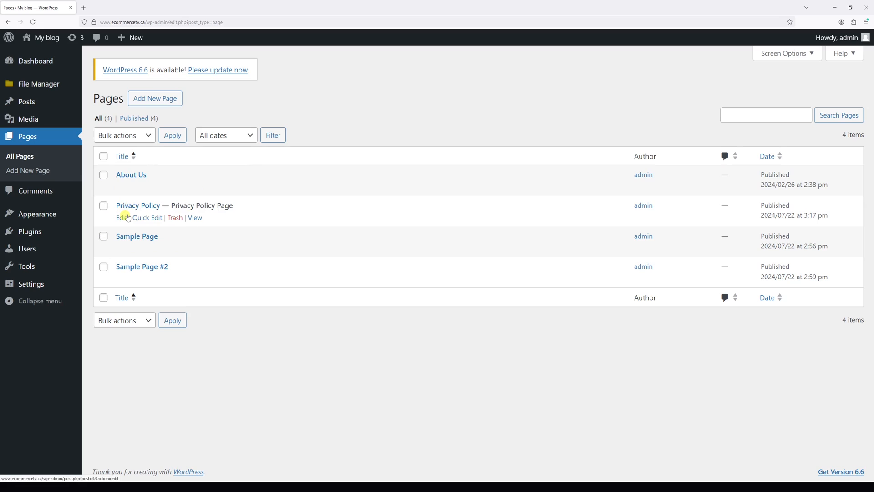
pyautogui.click(121, 217)
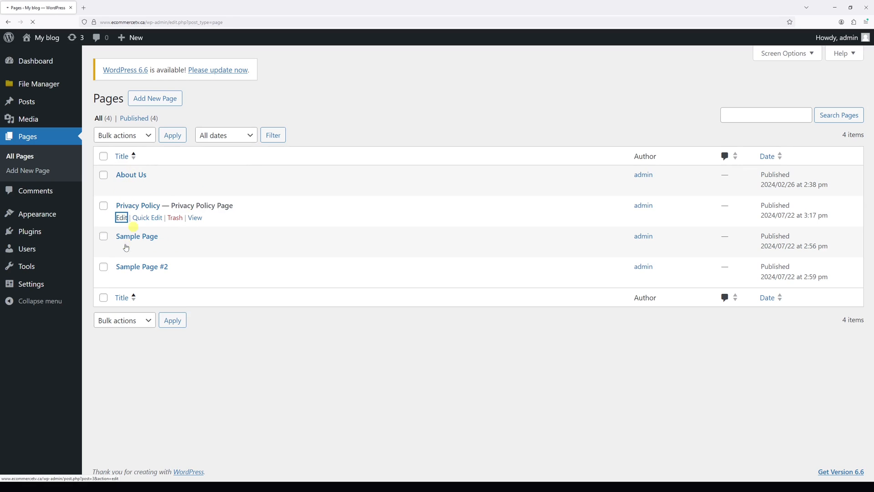
# - Switch the Privacy Policy page to draft and confirm the unpublish prompt
pyautogui.click(121, 217)
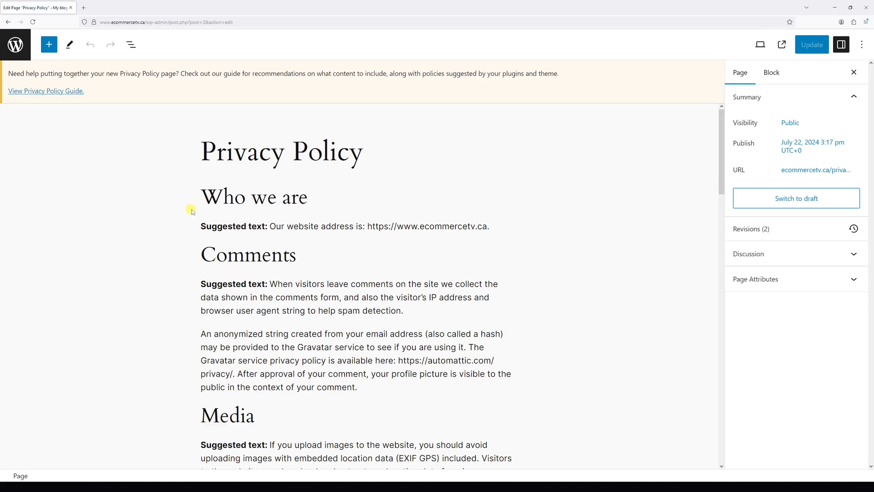
pyautogui.click(748, 97)
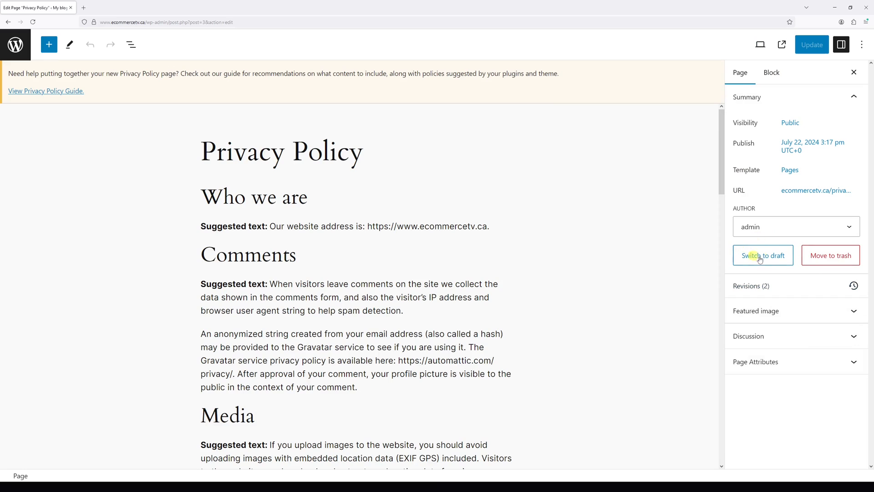
pyautogui.click(763, 255)
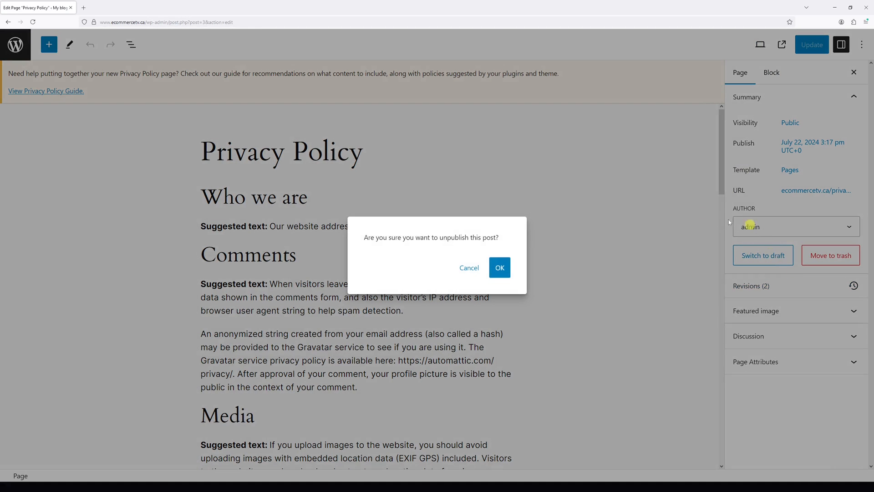
pyautogui.click(500, 267)
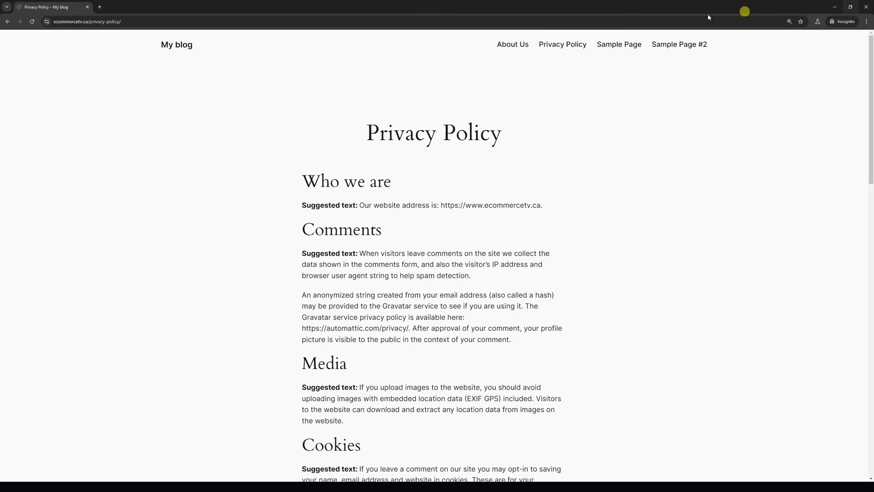
# - Reload the public Privacy Policy page in the incognito window to see Page Not Found
pyautogui.click(84, 22)
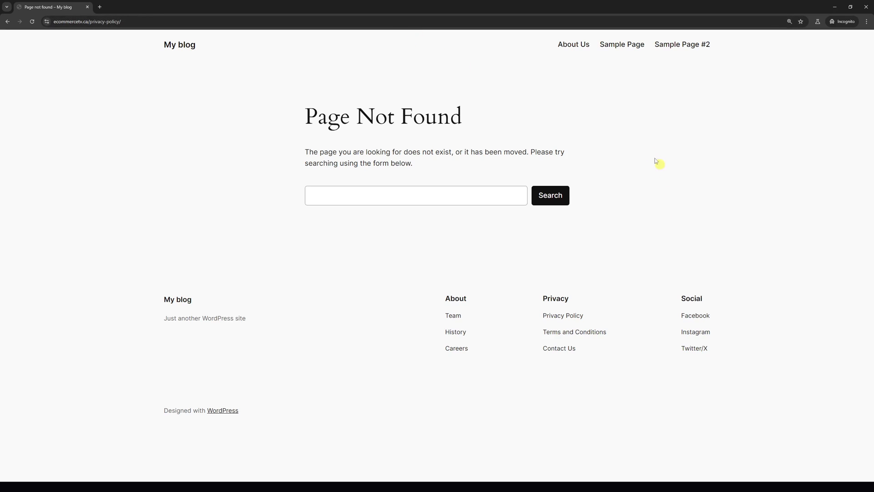
pyautogui.moveTo(483, 94)
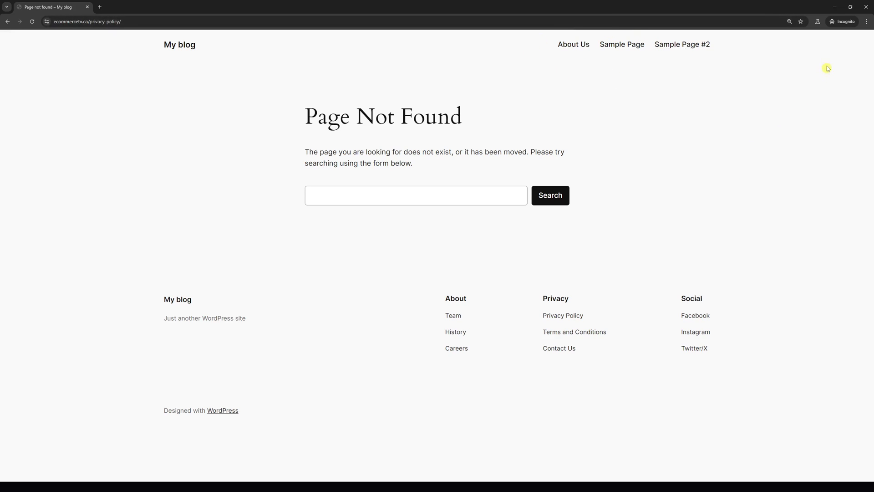
pyautogui.moveTo(865, 6)
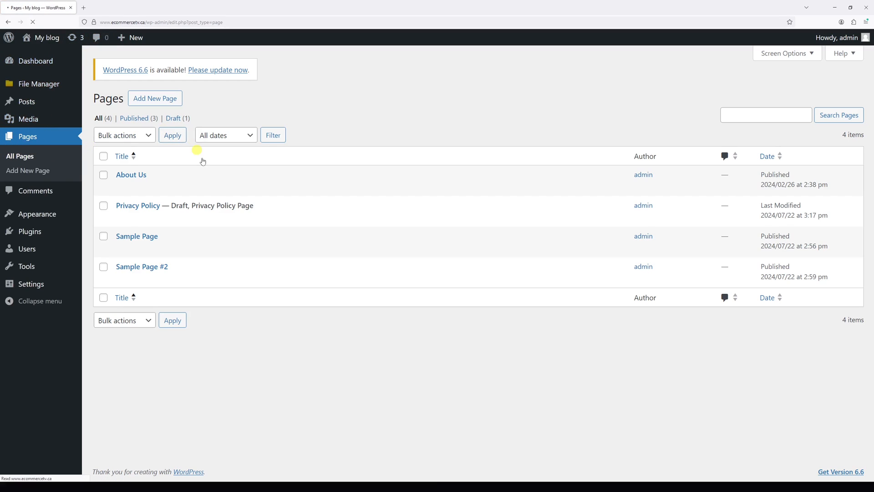
# - Select About Us and Sample Page #2 in All Pages and open Bulk actions
pyautogui.click(103, 174)
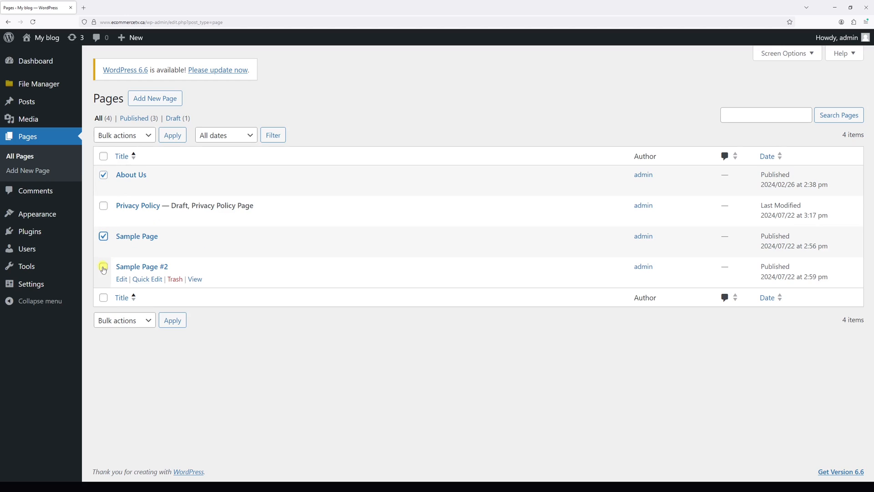
pyautogui.click(103, 268)
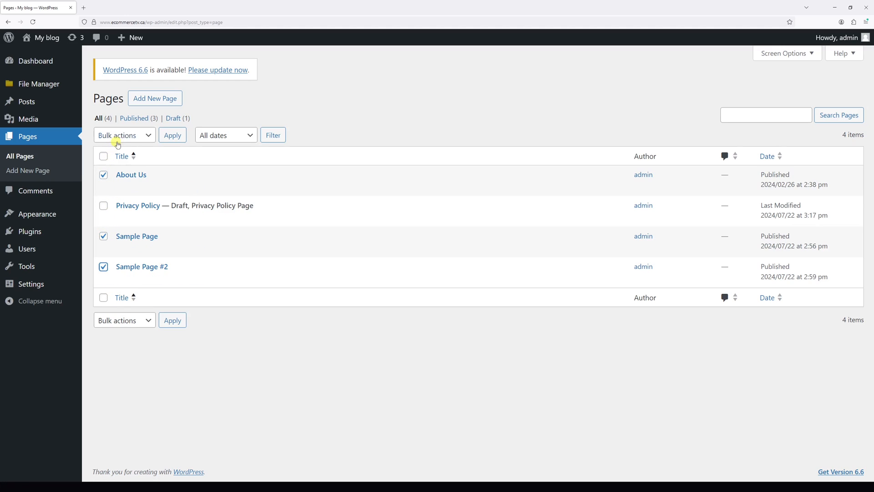
pyautogui.click(124, 135)
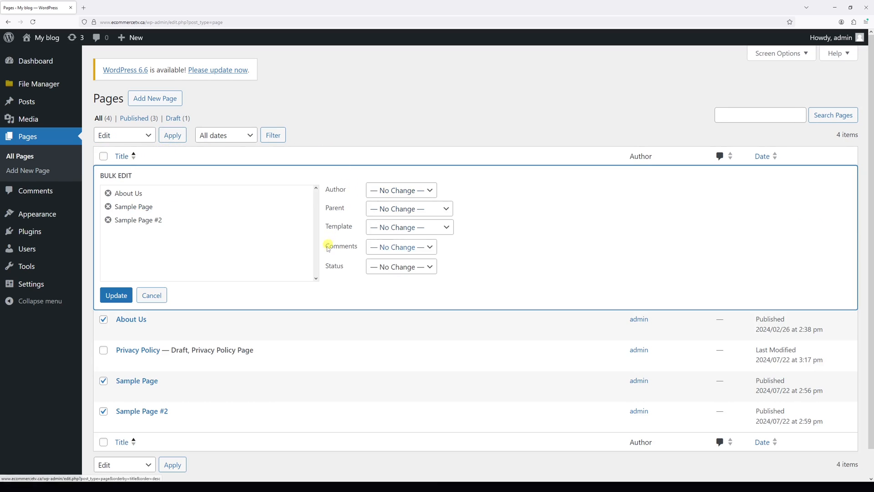
# - Set the selected pages' status to Draft in Bulk Edit and update them
pyautogui.click(401, 265)
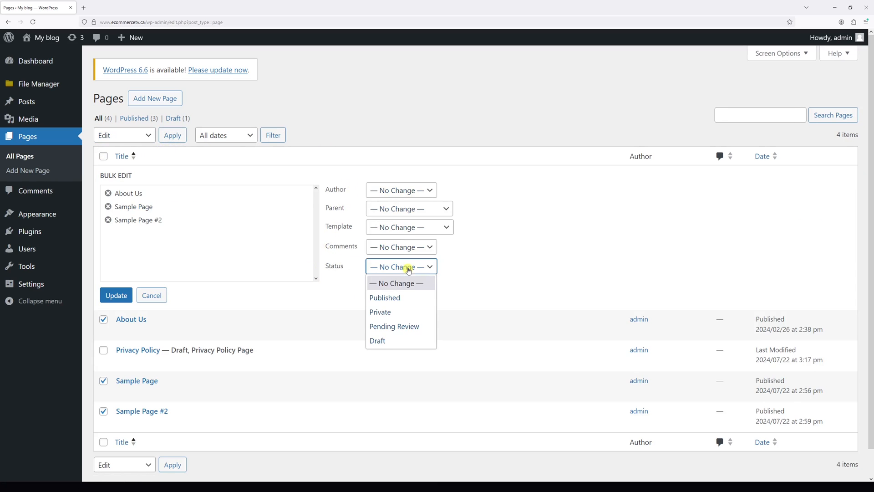
pyautogui.click(378, 341)
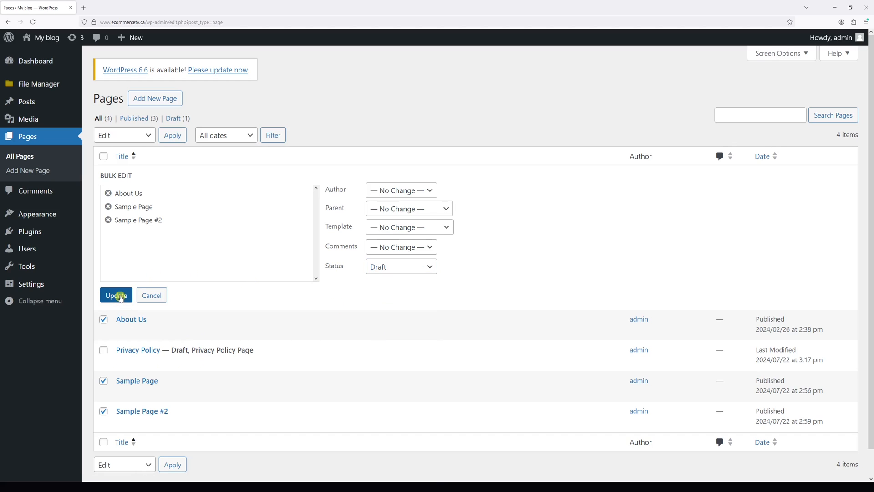
pyautogui.click(115, 295)
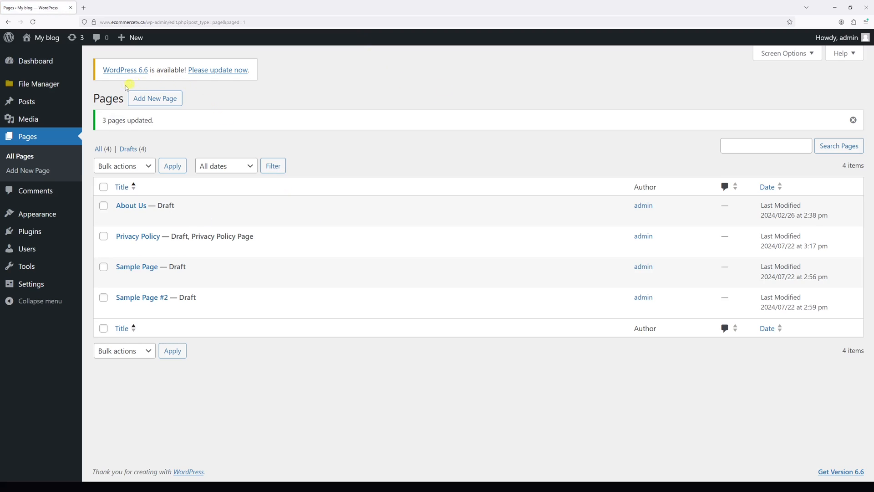
pyautogui.moveTo(298, 201)
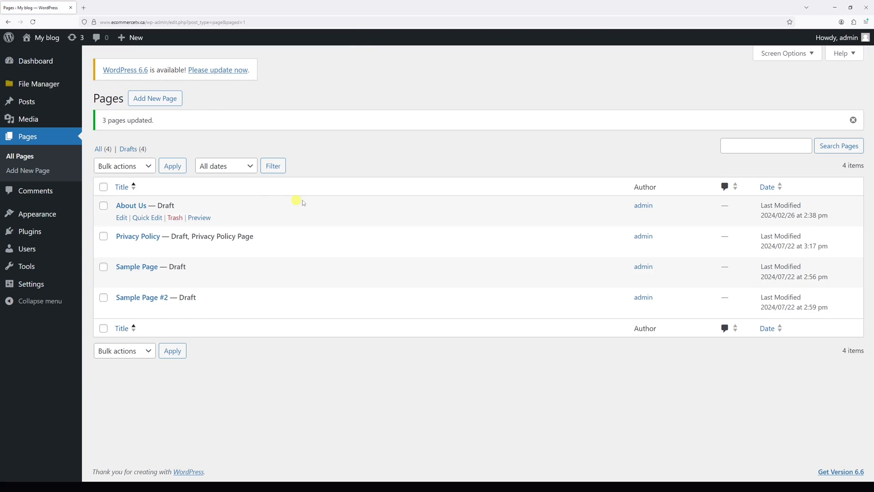